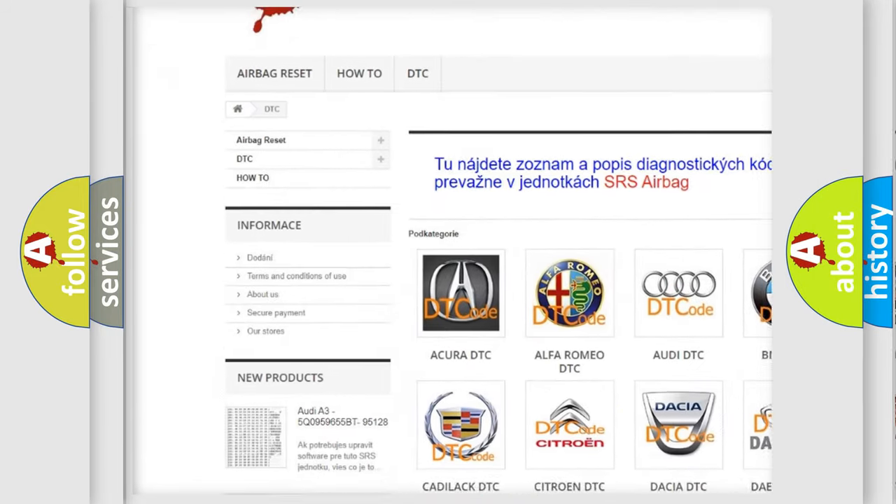
pyautogui.scroll(-3)
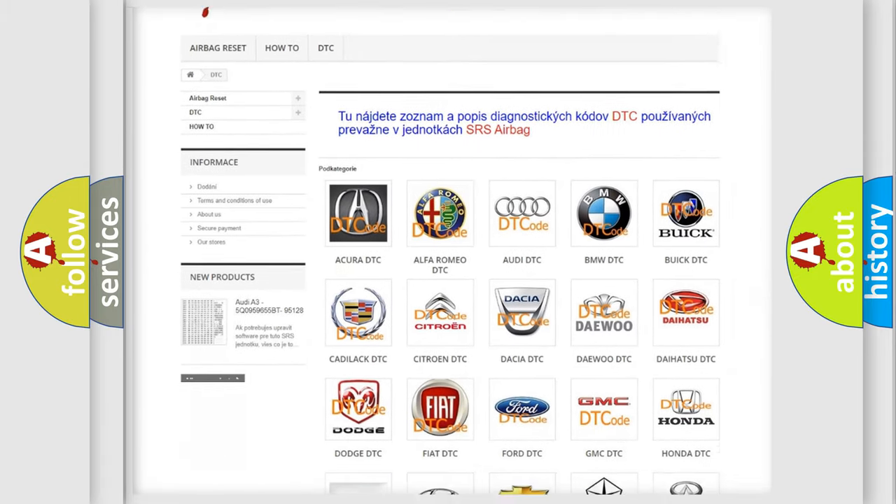
pyautogui.scroll(-3)
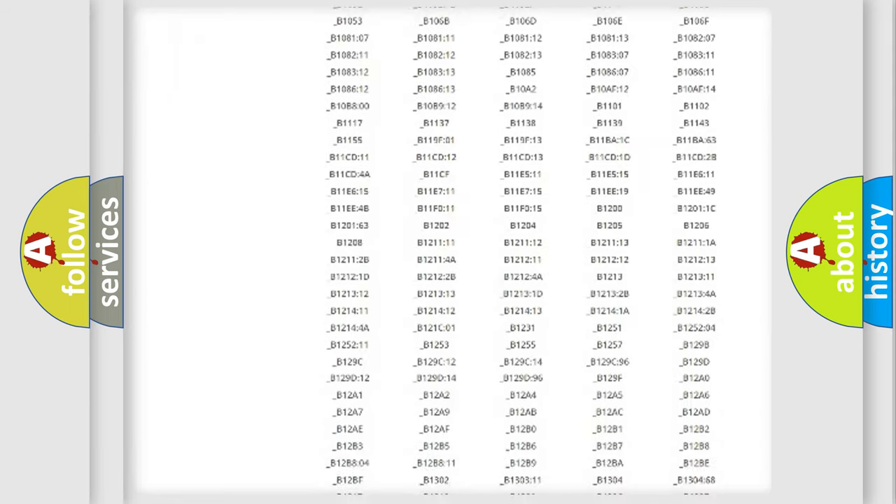
pyautogui.scroll(-3)
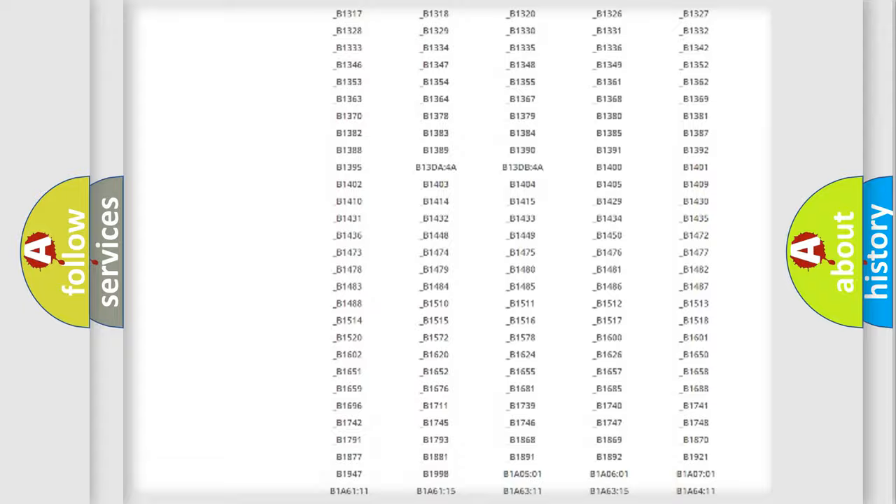